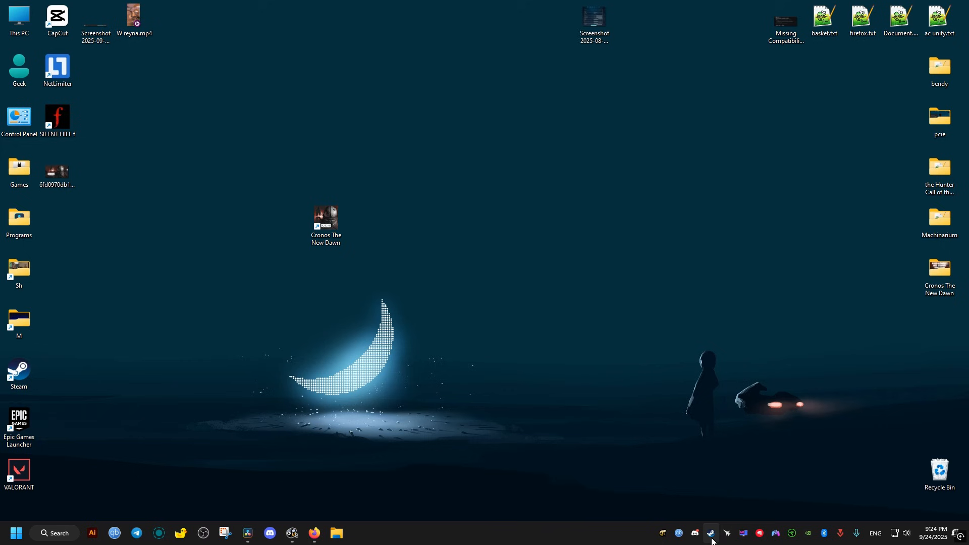
# Set Cronos The New Dawn's Steam launch option to -dx12 and close its Properties window
pyautogui.click(711, 533)
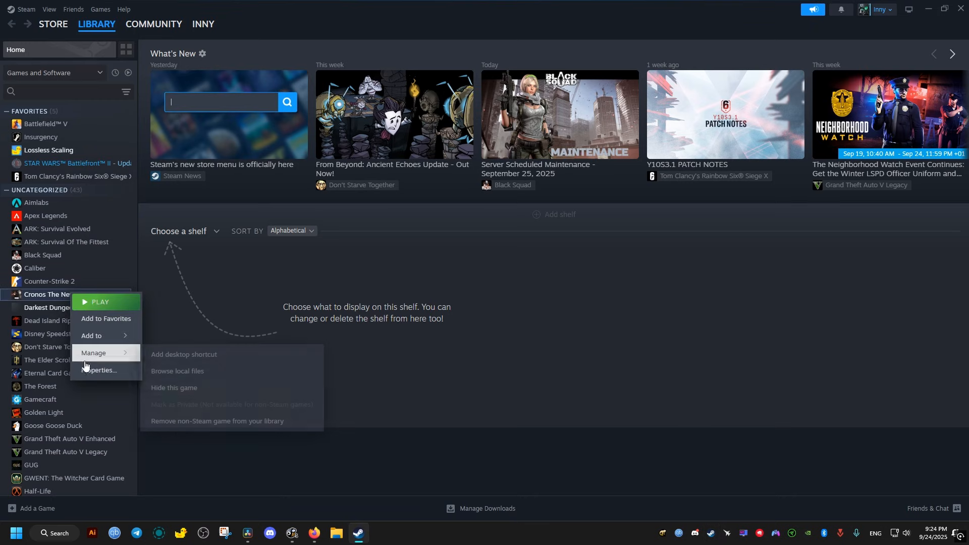
pyautogui.click(99, 370)
pyautogui.write('-')
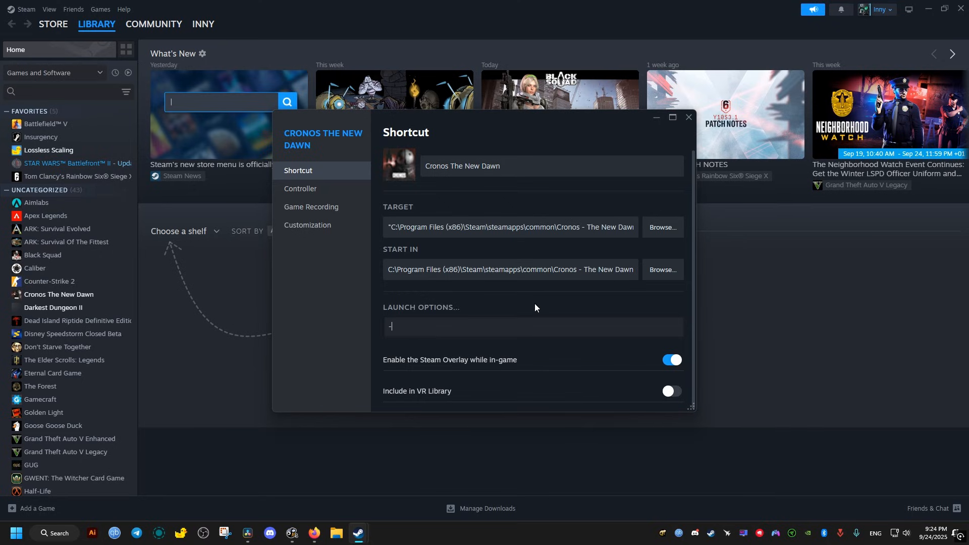
pyautogui.write('dx11')
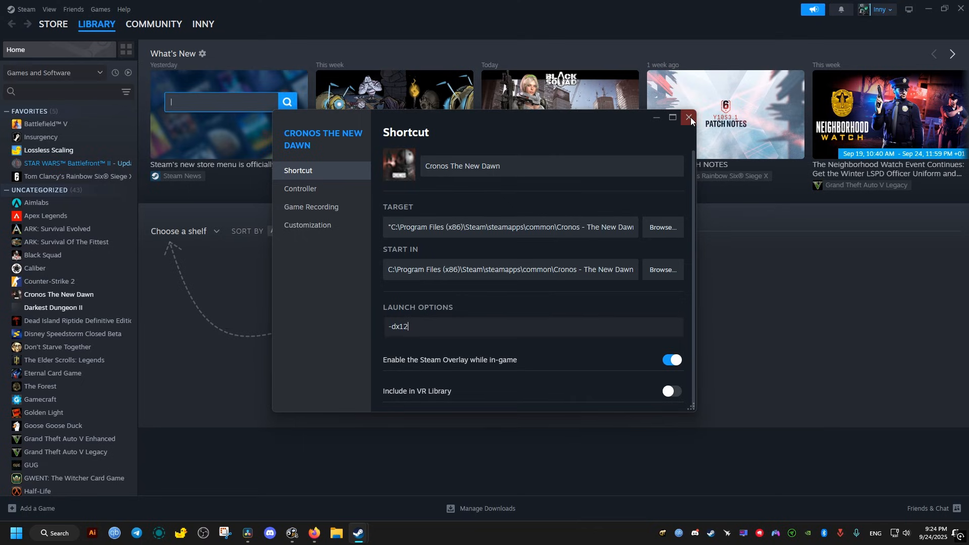
pyautogui.click(688, 118)
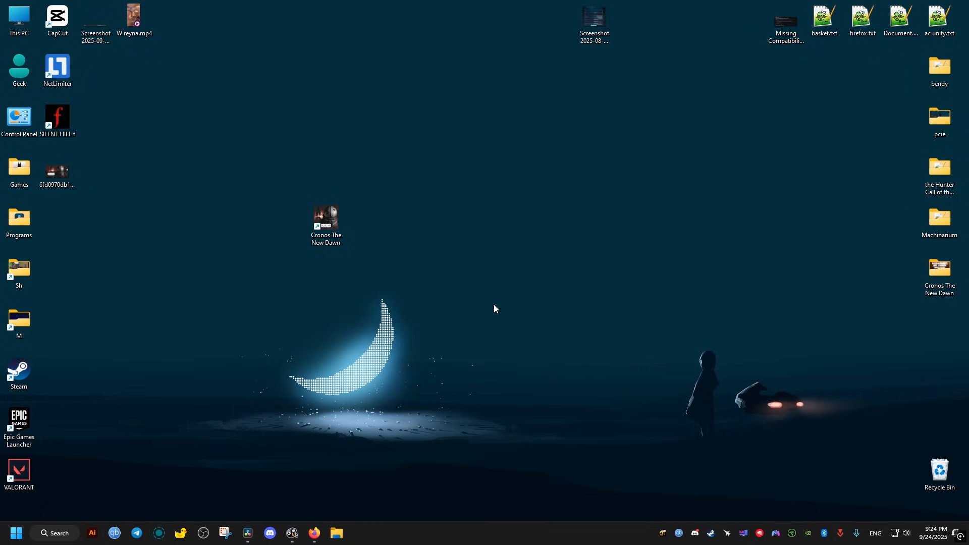
pyautogui.moveTo(320, 319)
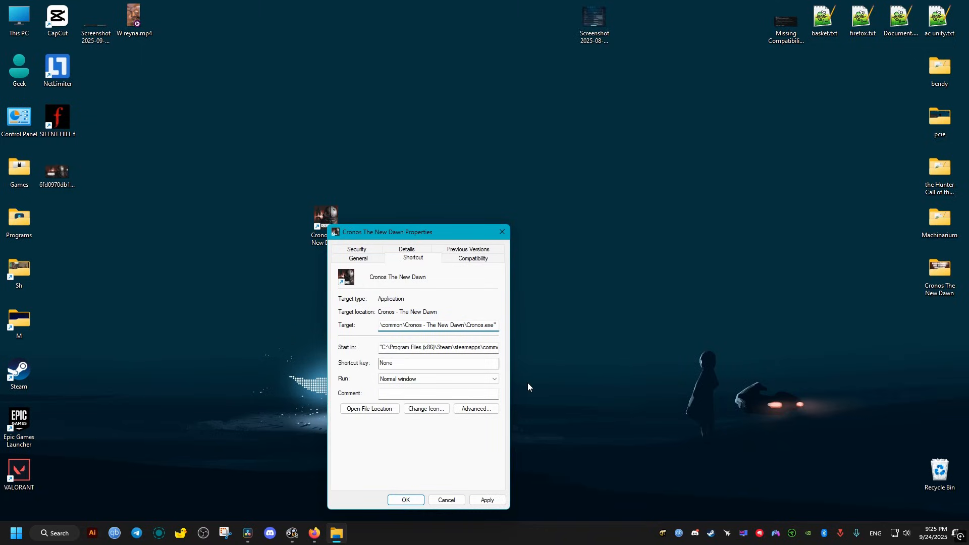
pyautogui.write('-dx11')
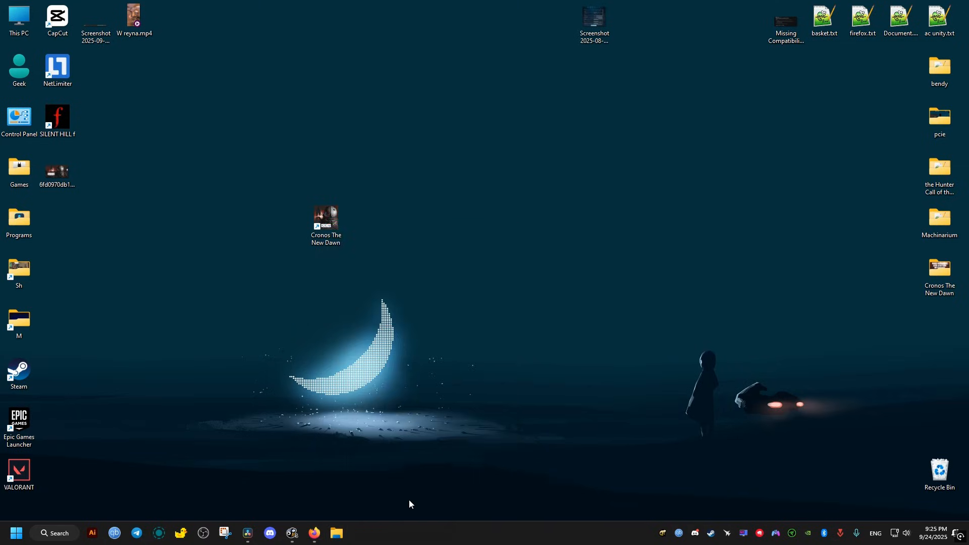
# Browse through Program Files (x86) > Steam > steamapps > common into the Cronos - The New Dawn folder
pyautogui.click(57, 118)
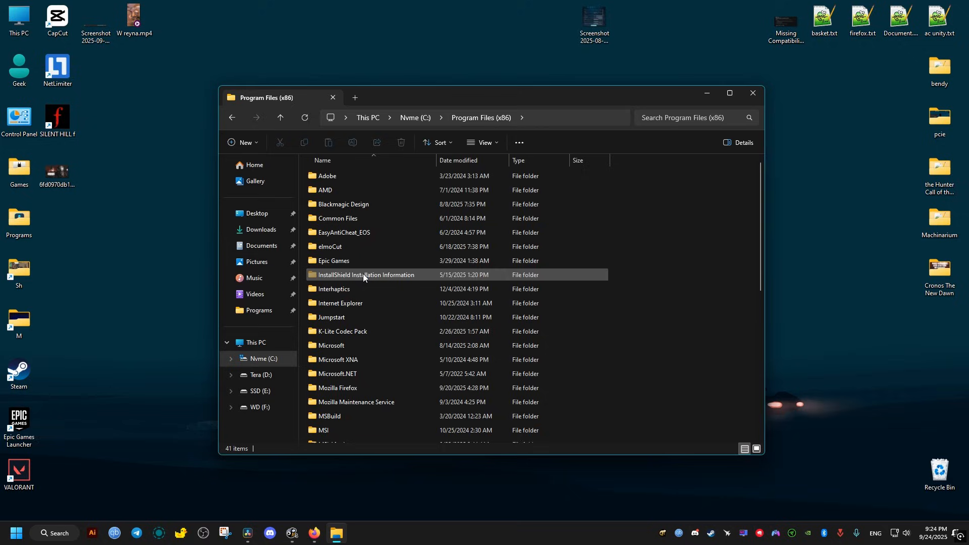
pyautogui.scroll(-3)
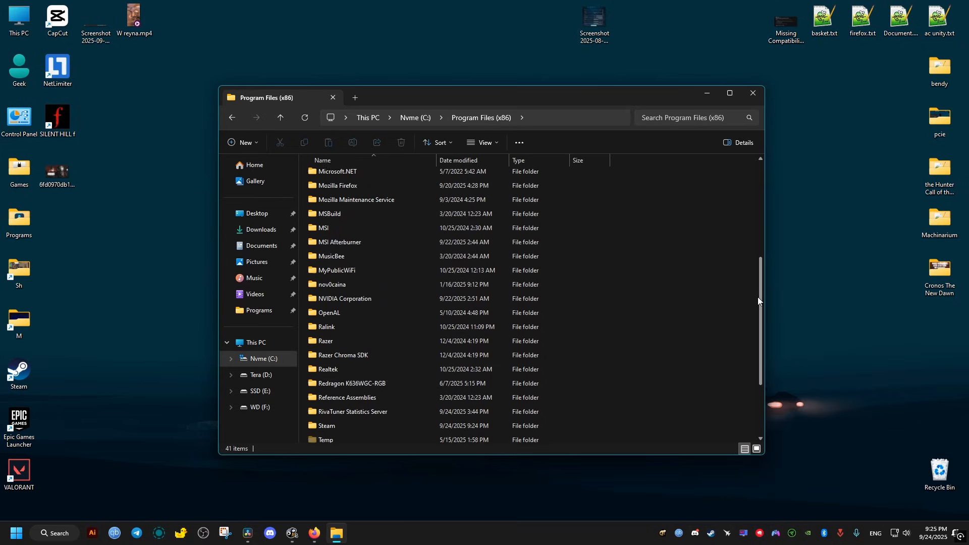
pyautogui.doubleClick(325, 426)
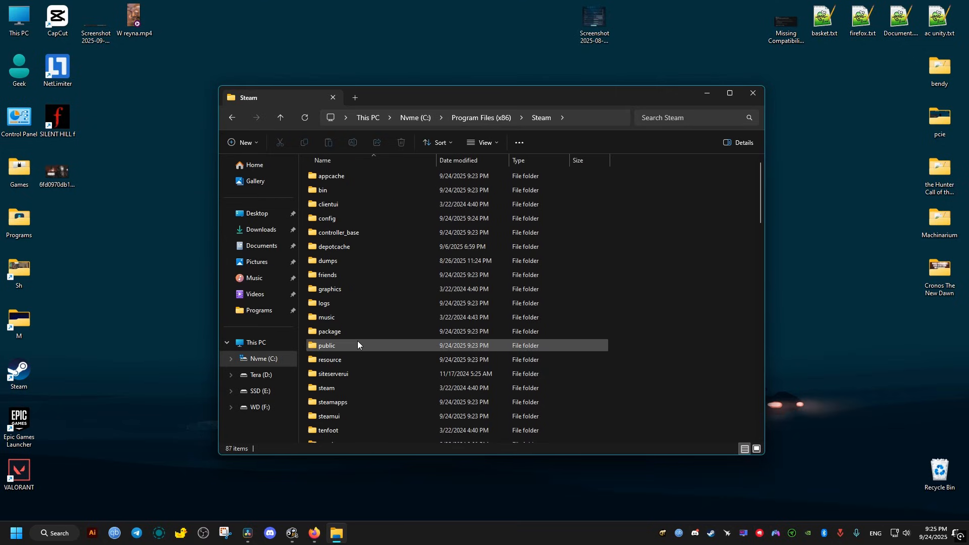
pyautogui.scroll(-3)
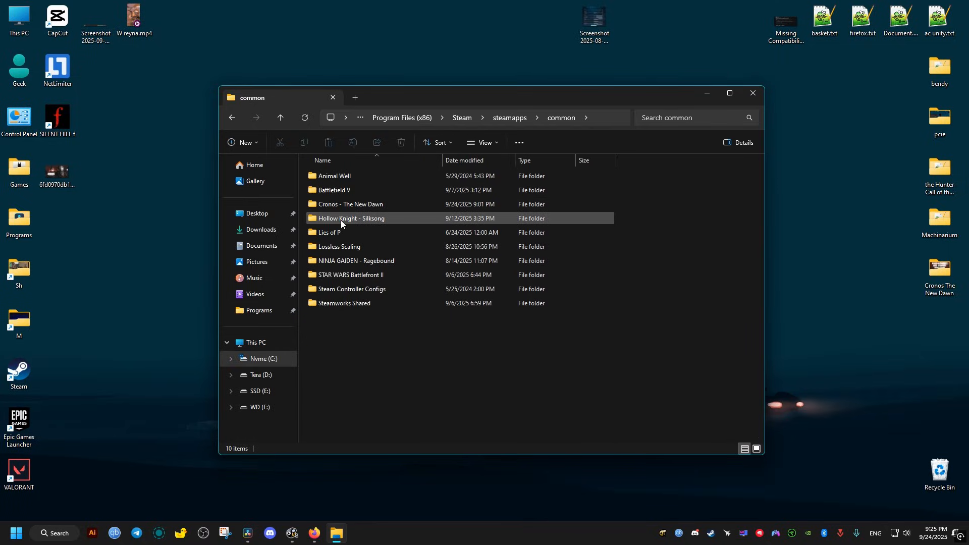
pyautogui.doubleClick(350, 204)
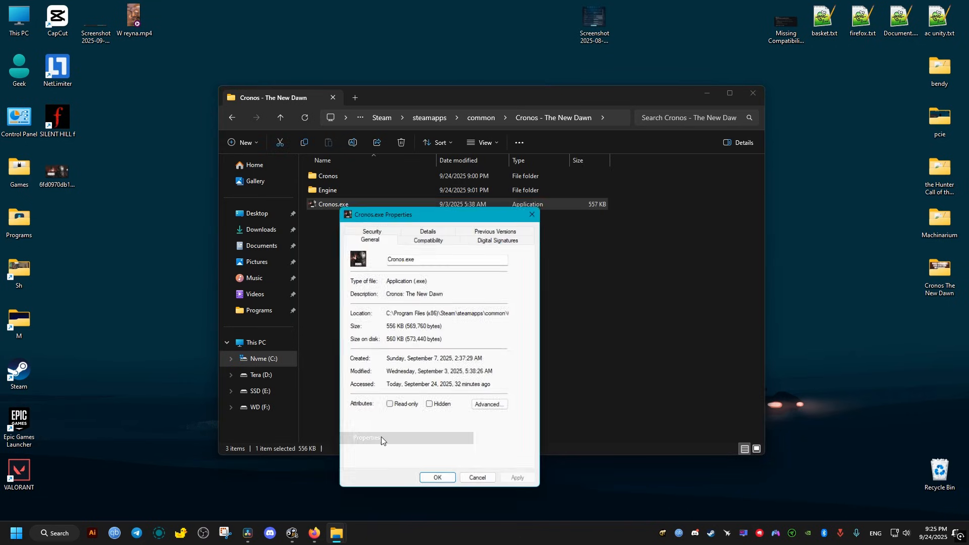
pyautogui.click(428, 240)
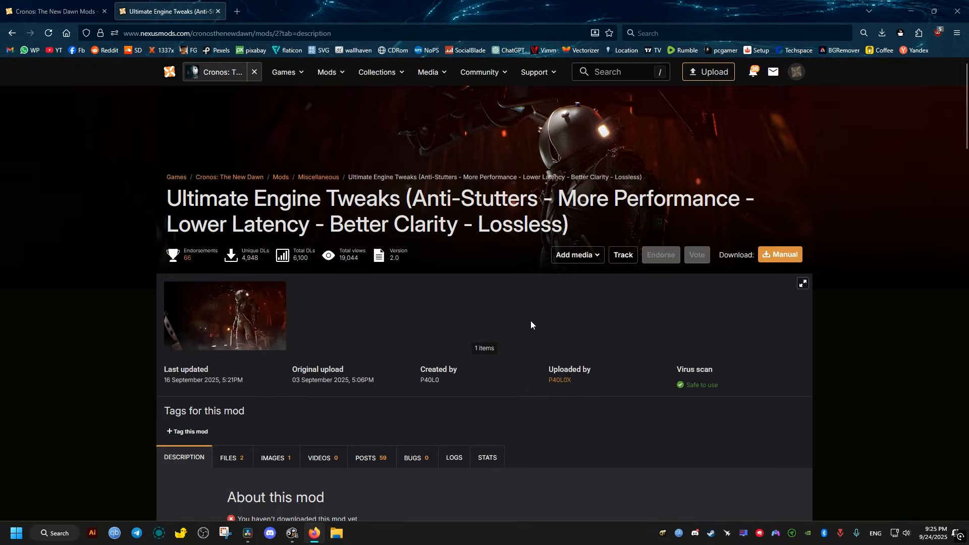
# Highlight the Ultimate Engine Tweaks mod title and scroll down the mod page
pyautogui.doubleClick(207, 198)
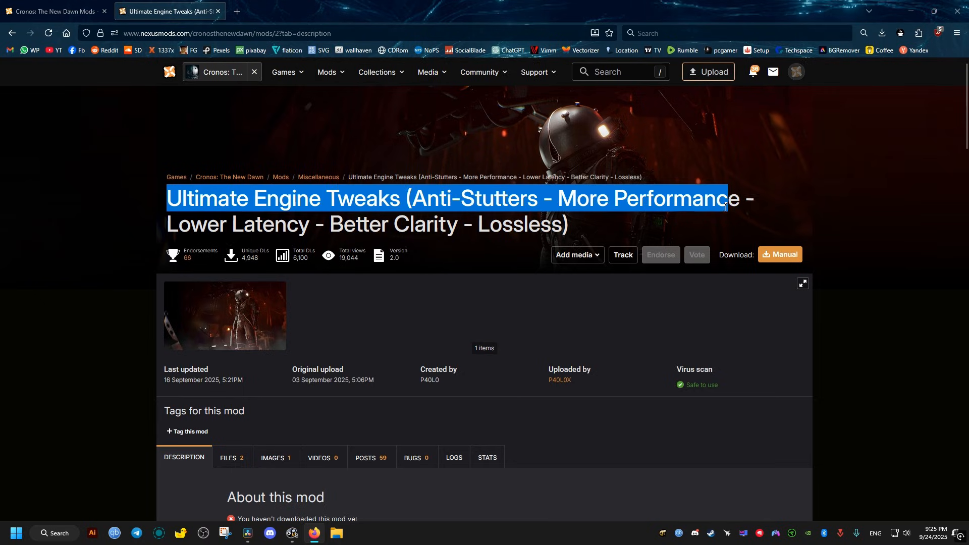
pyautogui.moveTo(723, 207); pyautogui.dragTo(565, 223)
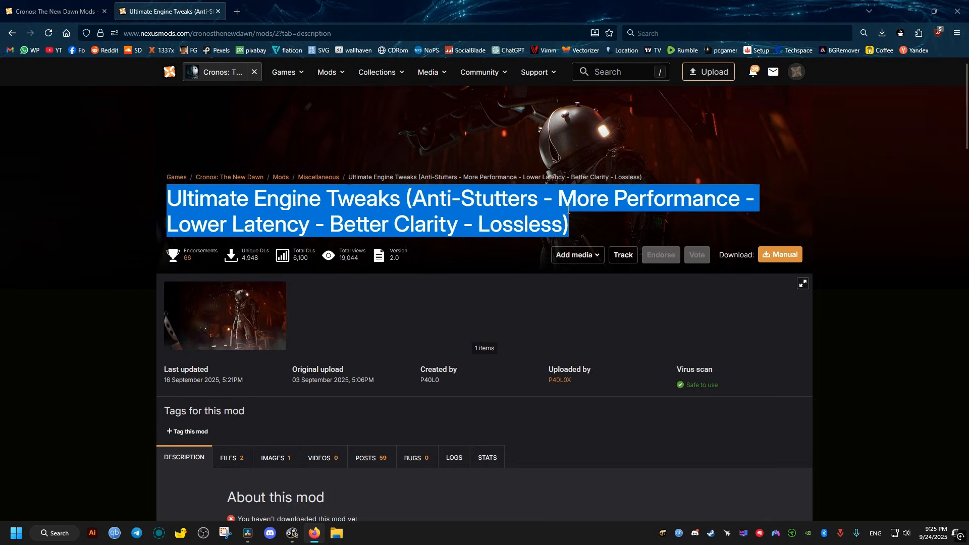
pyautogui.scroll(-3)
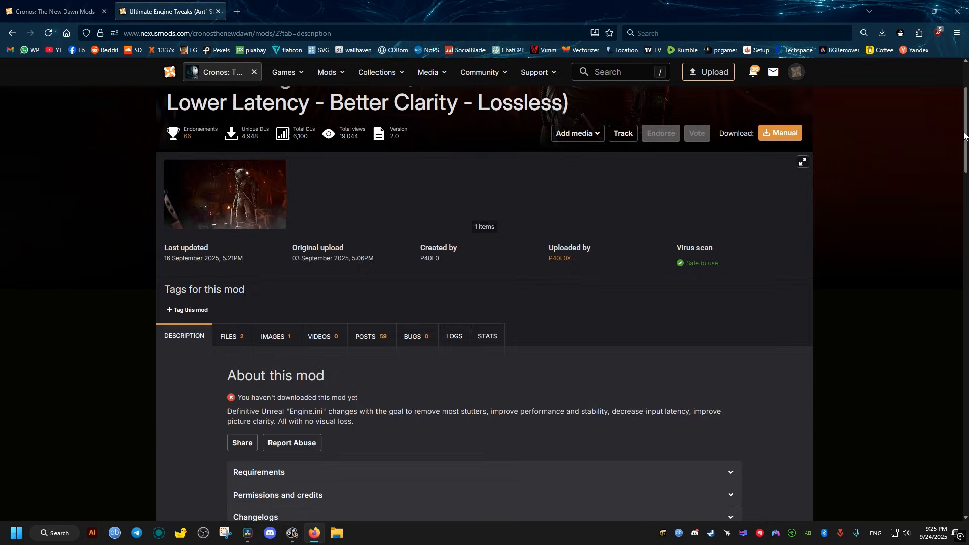
pyautogui.scroll(-3)
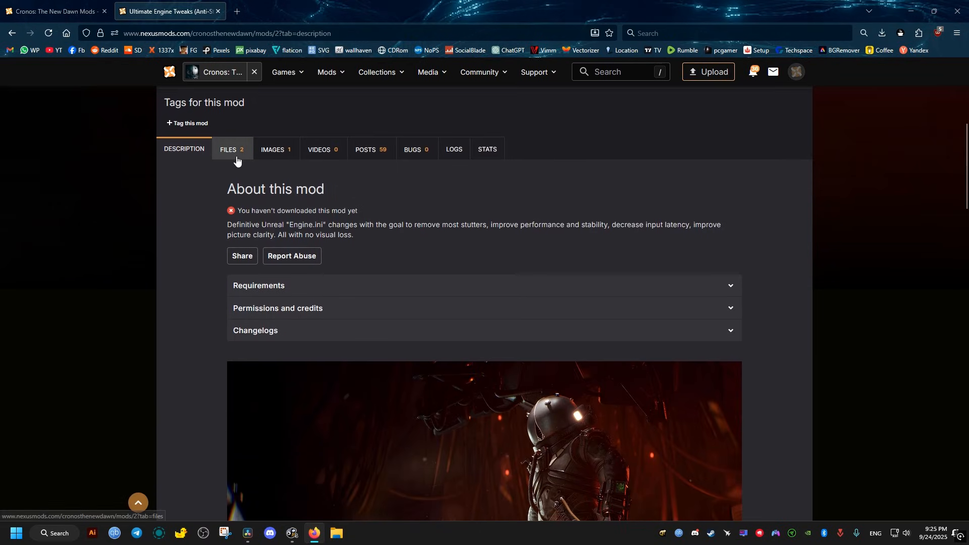
# Download the Ultimate Unreal Engine.ini (VRR) zip via slow download, allowing it in the browser
pyautogui.click(231, 149)
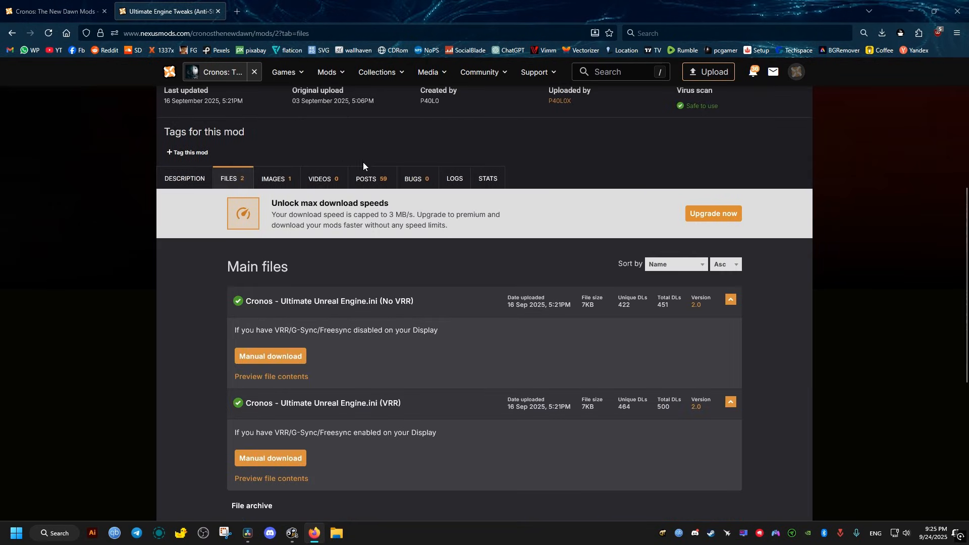
pyautogui.scroll(-3)
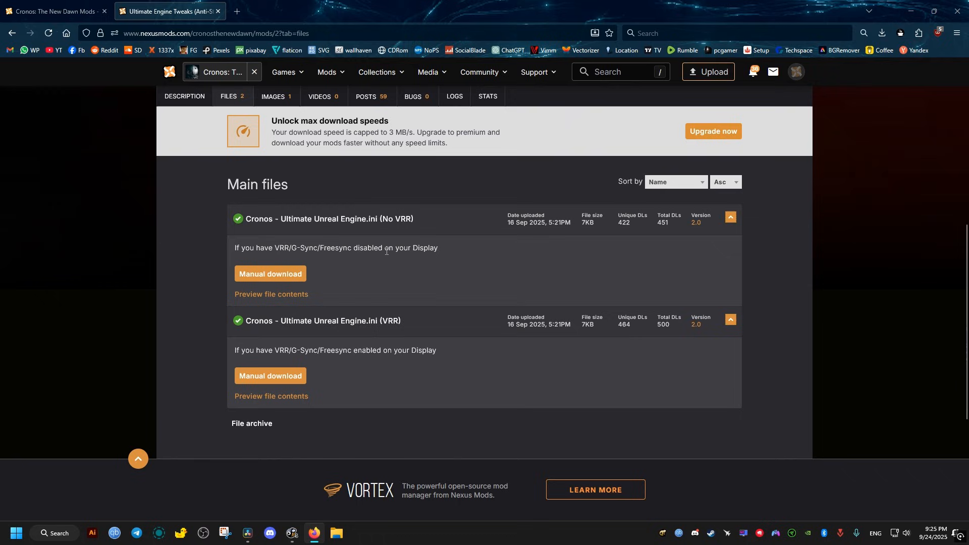
pyautogui.doubleClick(401, 218)
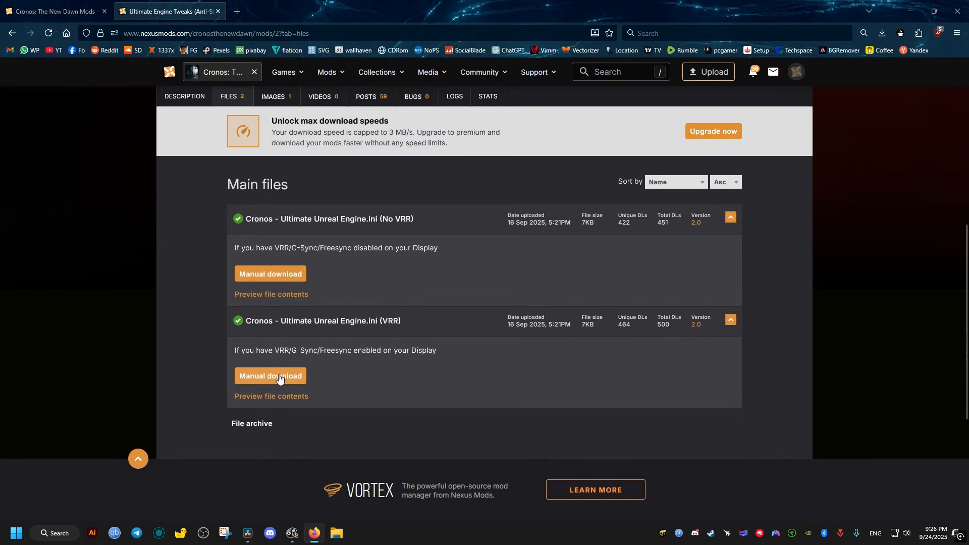
pyautogui.click(270, 376)
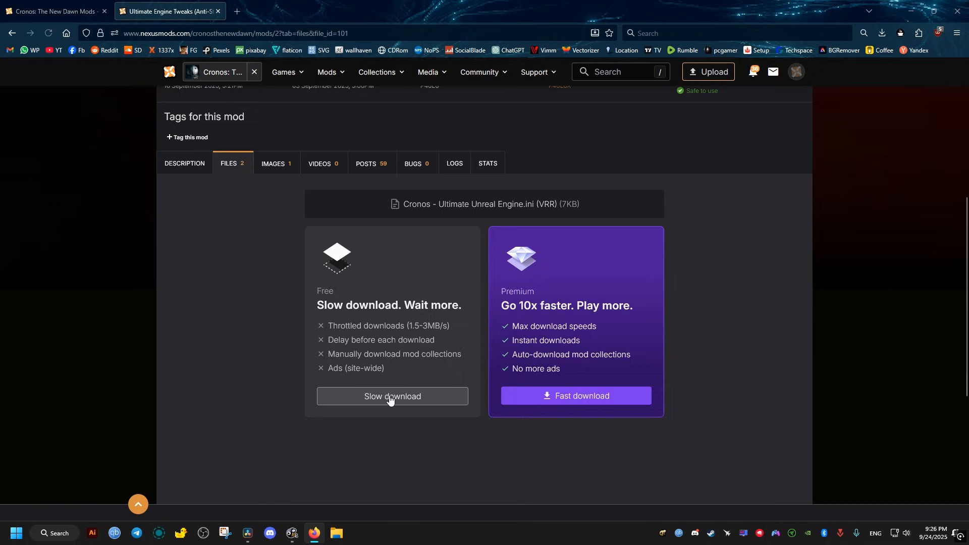
pyautogui.click(392, 397)
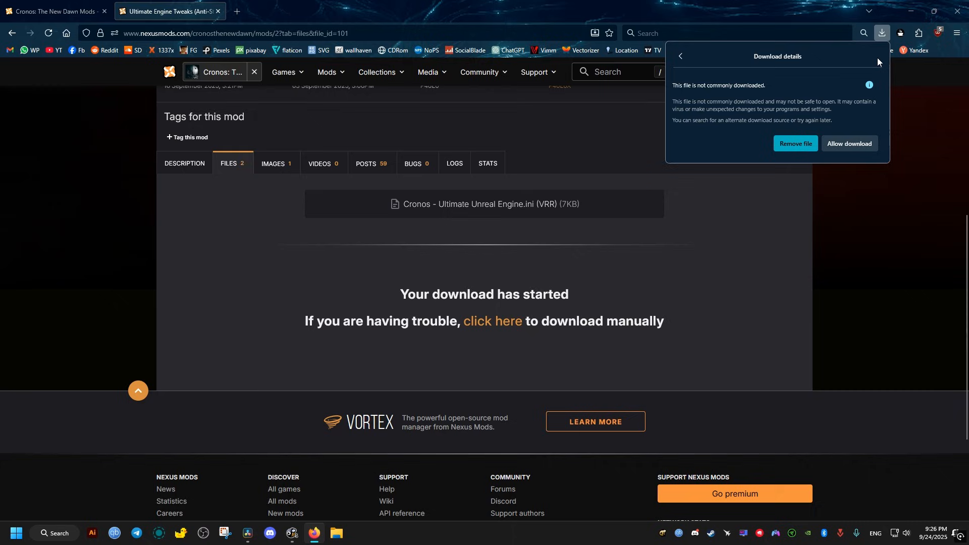
pyautogui.click(848, 143)
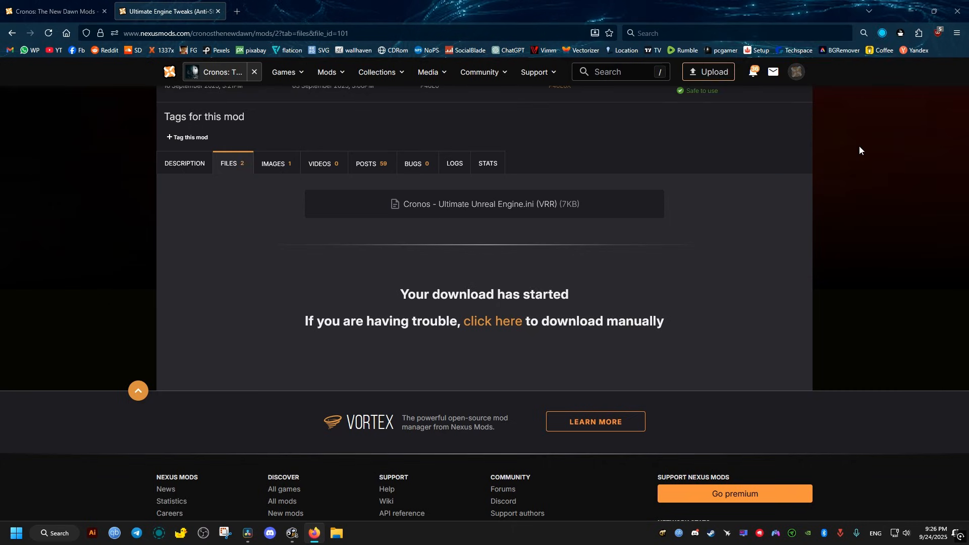
pyautogui.click(882, 33)
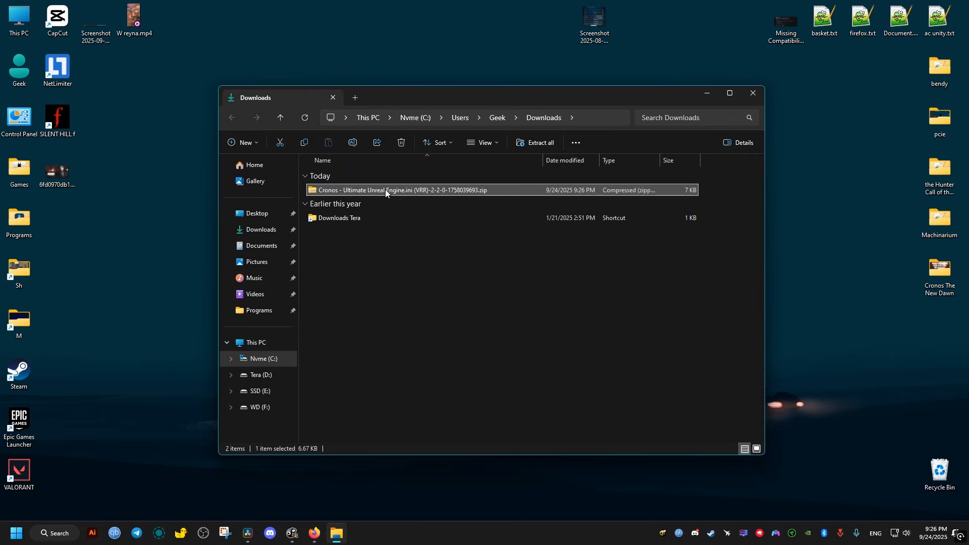
# View Engine.ini in the downloaded zip, then navigate to AppData\Local\Cronos\Saved\Config
pyautogui.doubleClick(396, 190)
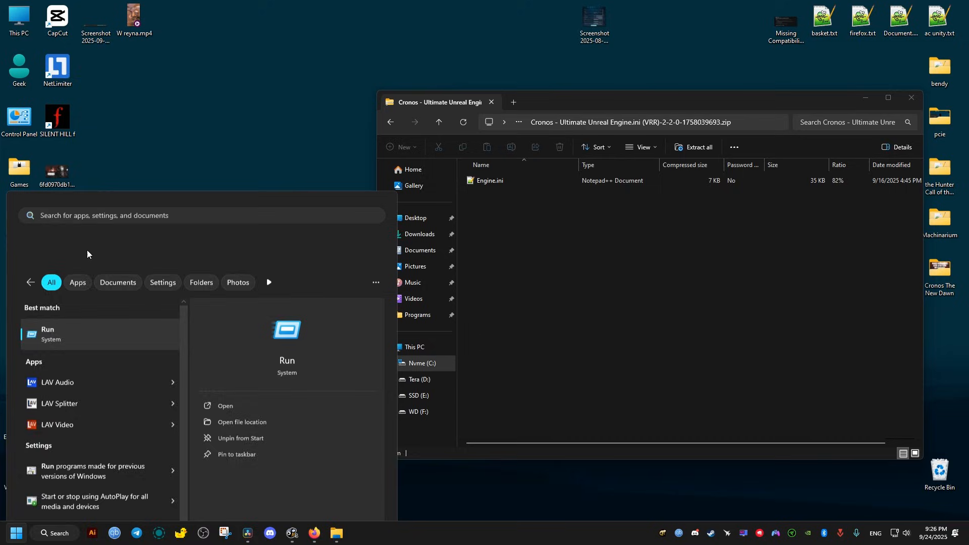
pyautogui.click(47, 334)
pyautogui.write('appdata')
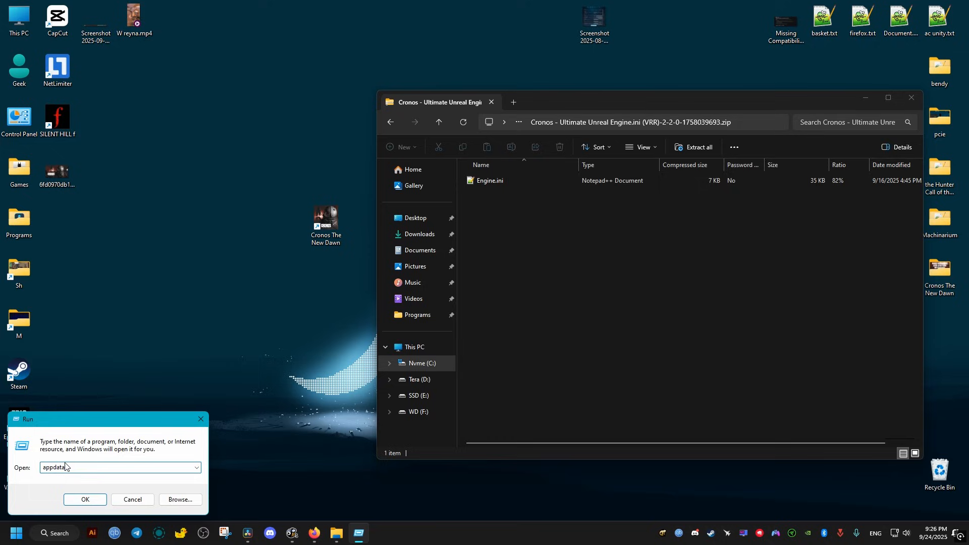
pyautogui.click(85, 500)
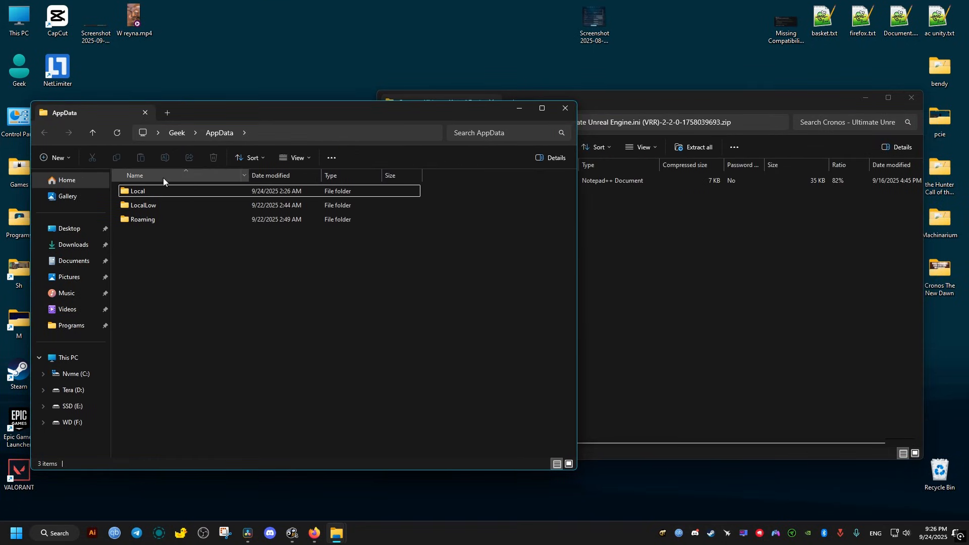
pyautogui.doubleClick(137, 190)
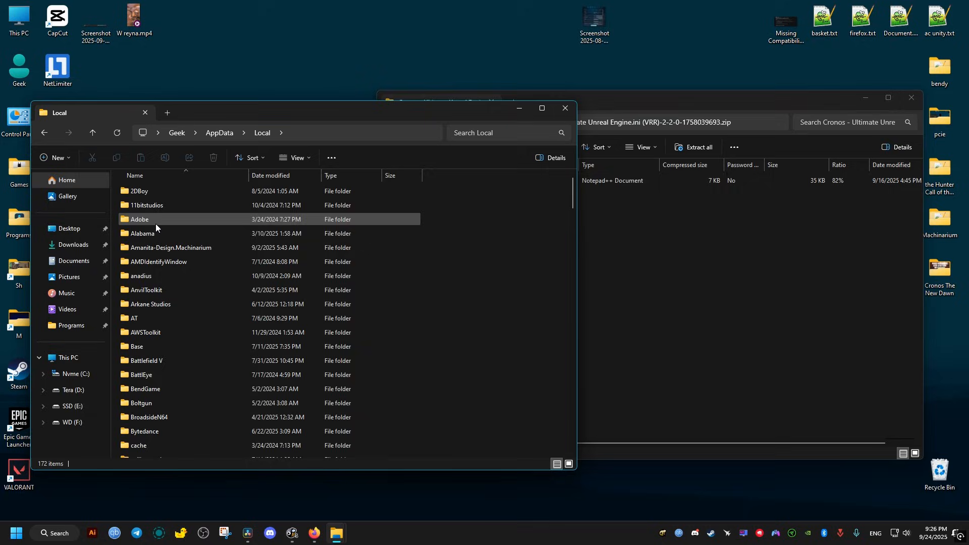
pyautogui.scroll(-3)
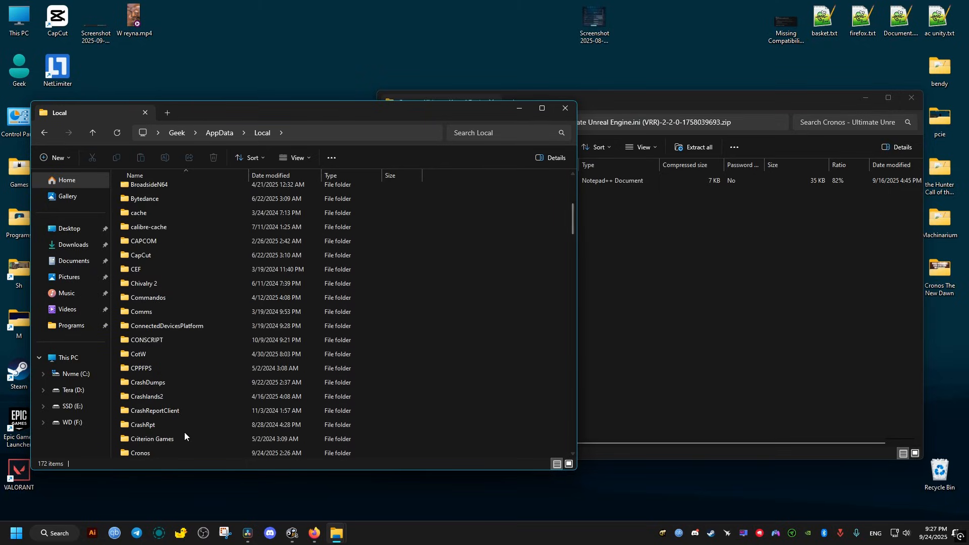
pyautogui.doubleClick(140, 453)
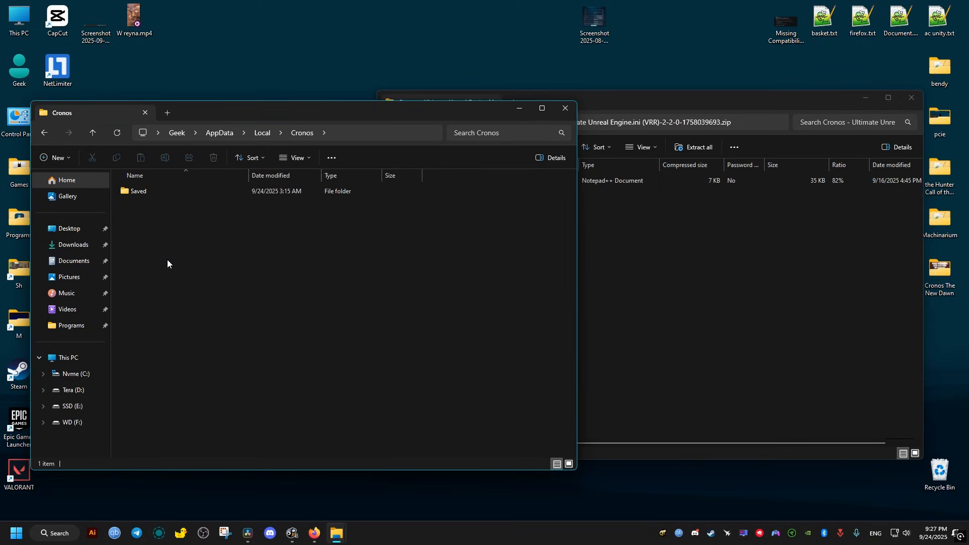
pyautogui.doubleClick(138, 190)
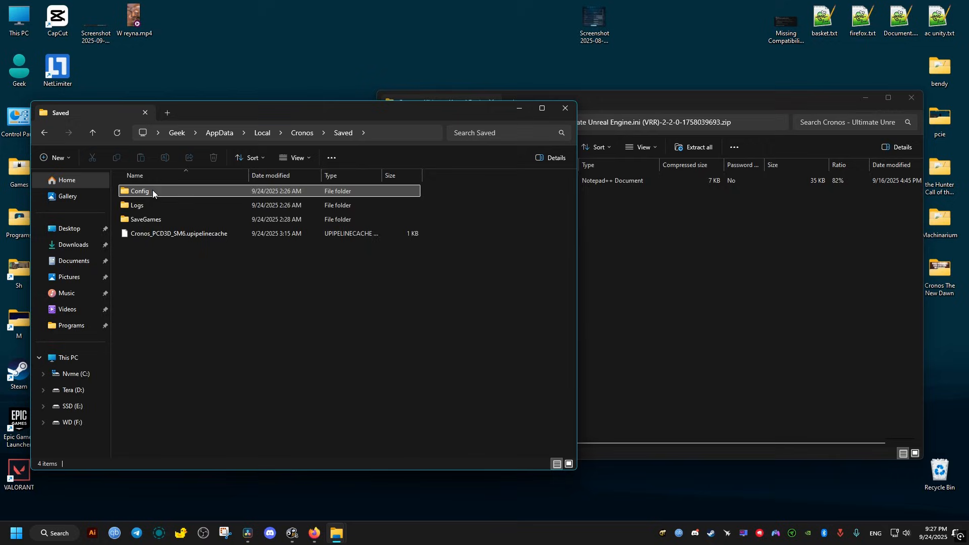
pyautogui.doubleClick(138, 190)
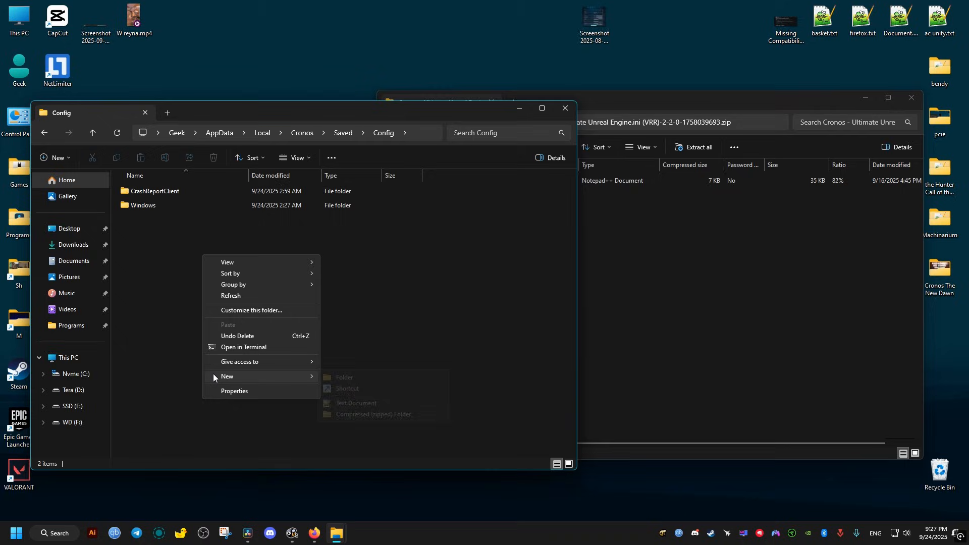
# Create a new folder named Wingdk in Config and open it
pyautogui.click(345, 378)
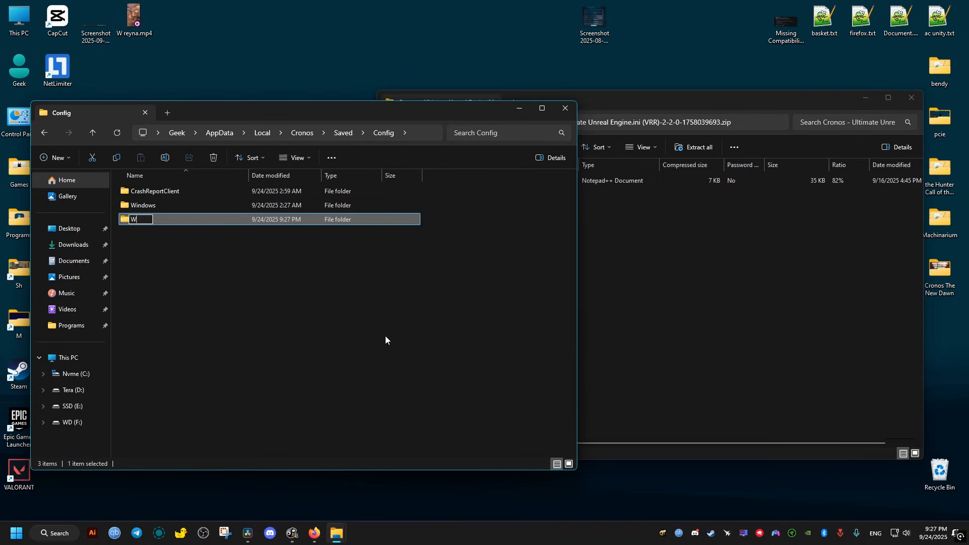
pyautogui.write('ingdk')
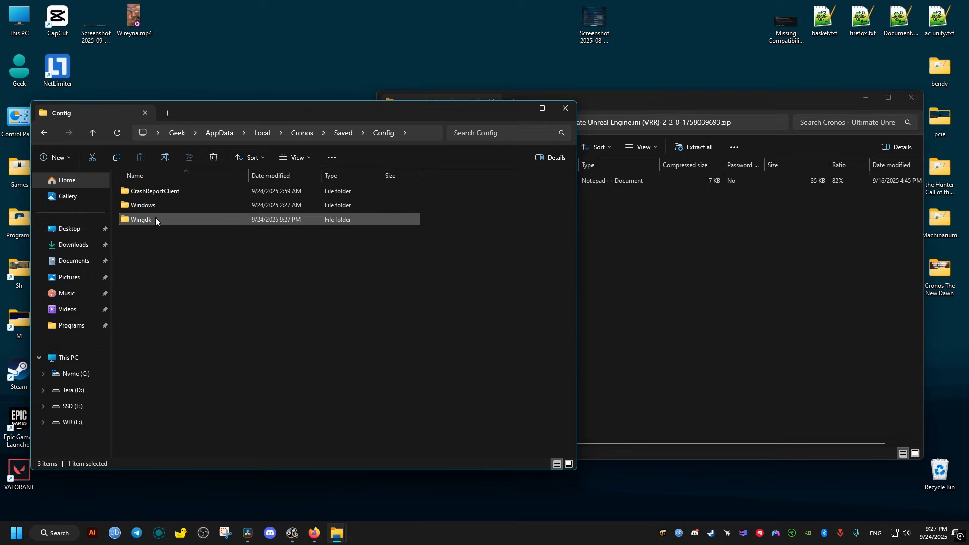
pyautogui.doubleClick(143, 204)
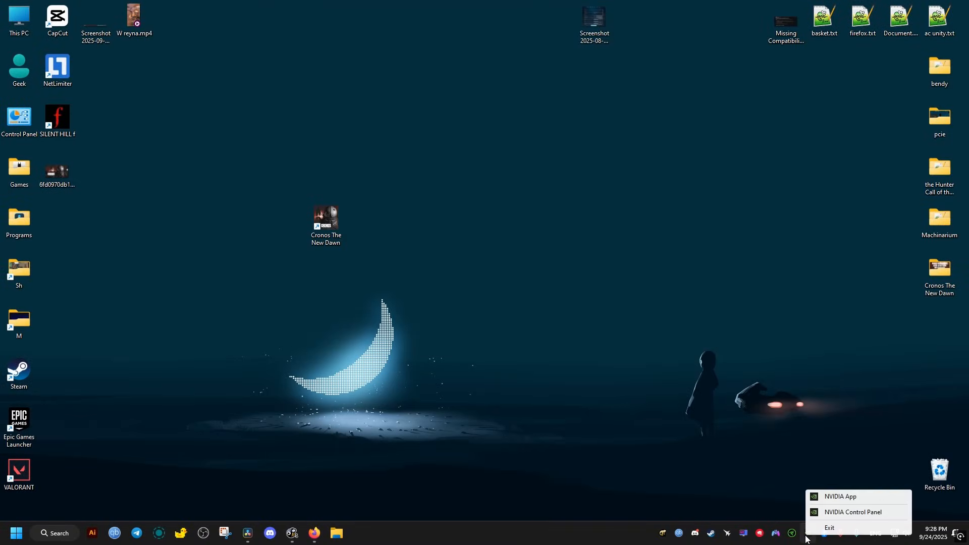
# Open NVIDIA Control Panel's Manage 3D settings on the Program Settings tab
pyautogui.click(558, 388)
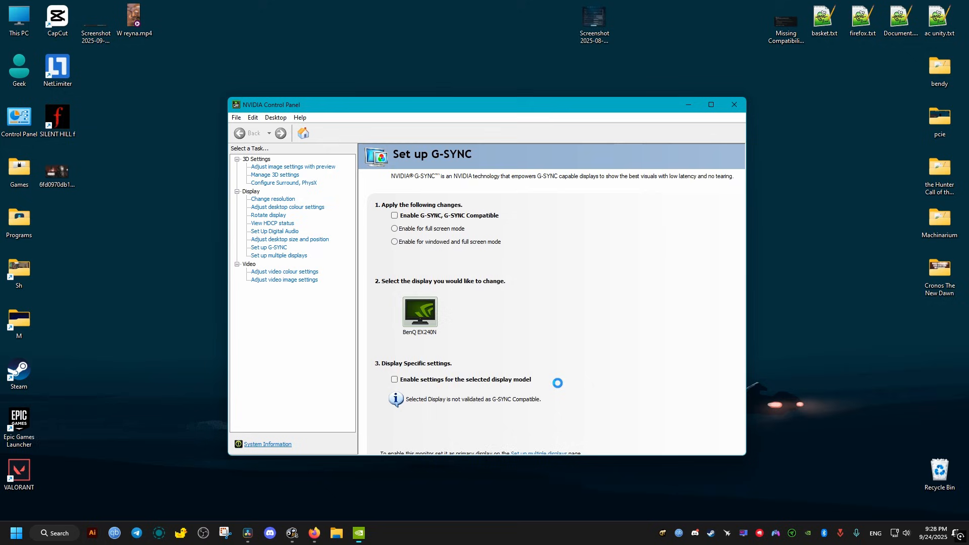
pyautogui.click(394, 215)
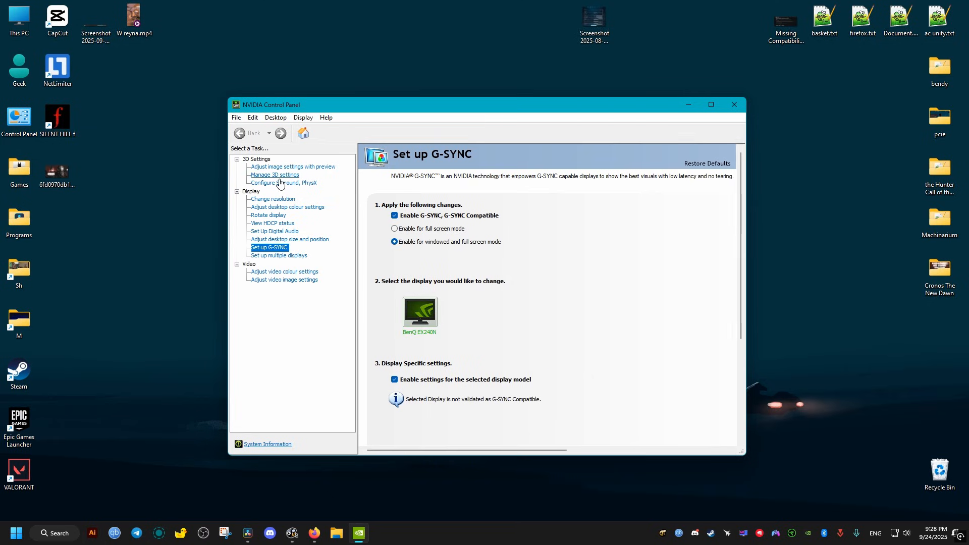
pyautogui.click(275, 175)
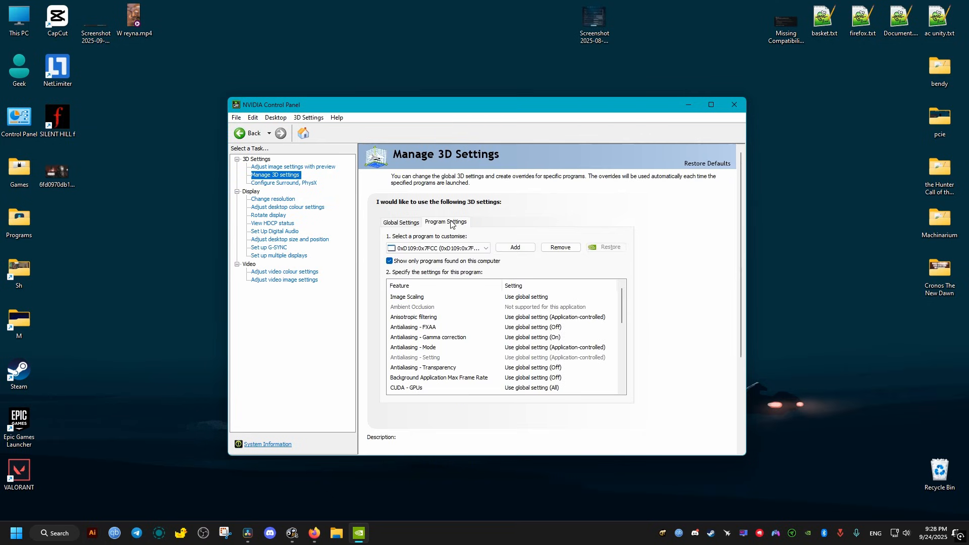
# Add Cronos: The New Dawn as a program profile in NVIDIA's Program Settings
pyautogui.click(485, 248)
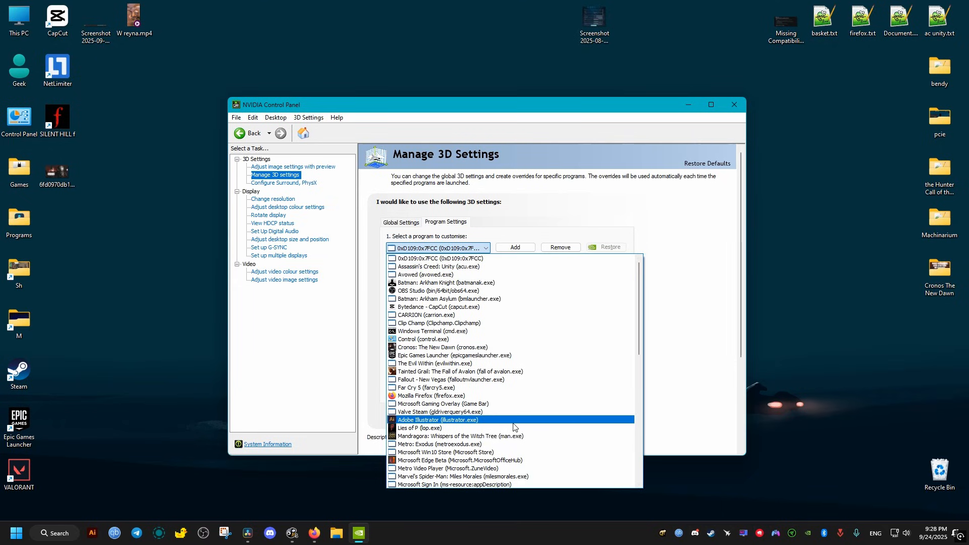
pyautogui.click(436, 258)
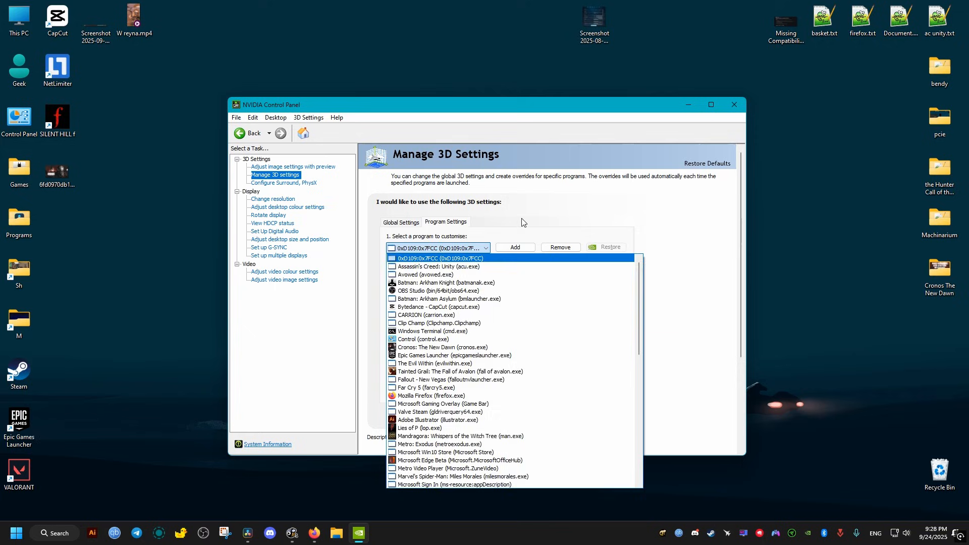
pyautogui.click(515, 247)
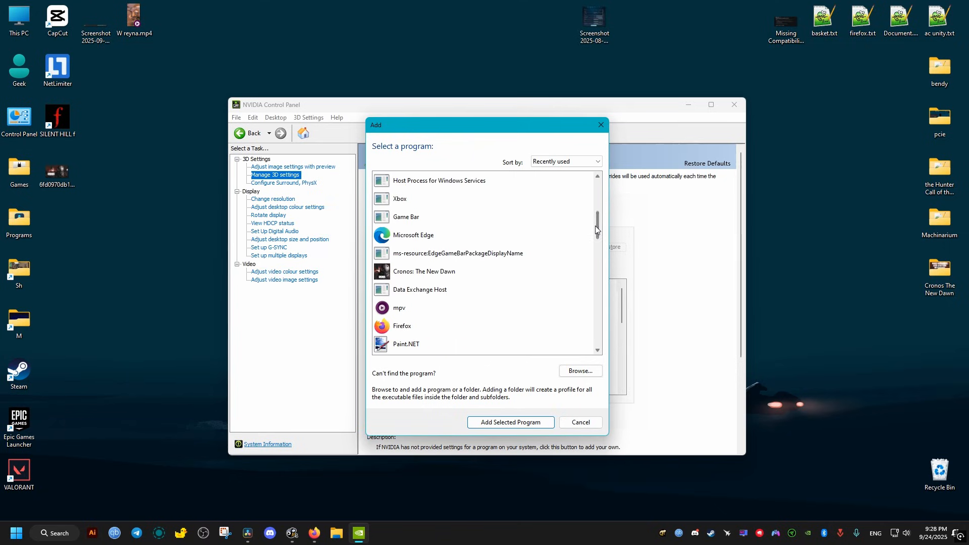
pyautogui.click(510, 422)
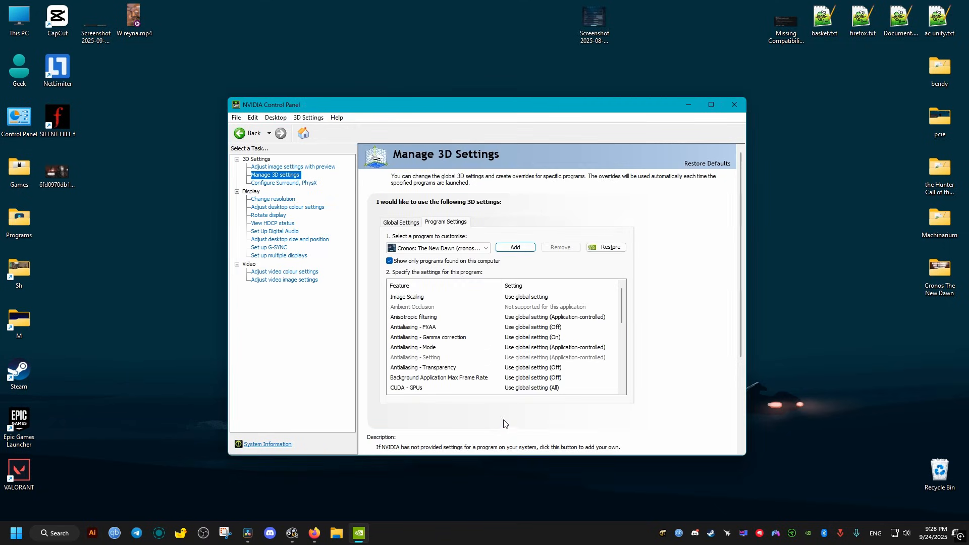
# Switch Low Latency Mode to Ultra in the Cronos: The New Dawn profile
pyautogui.scroll(-3)
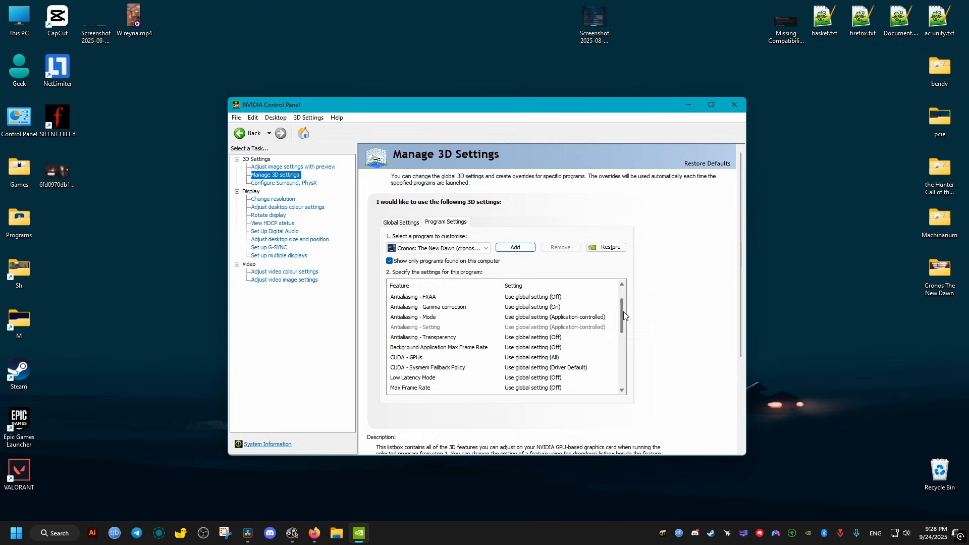
pyautogui.scroll(-3)
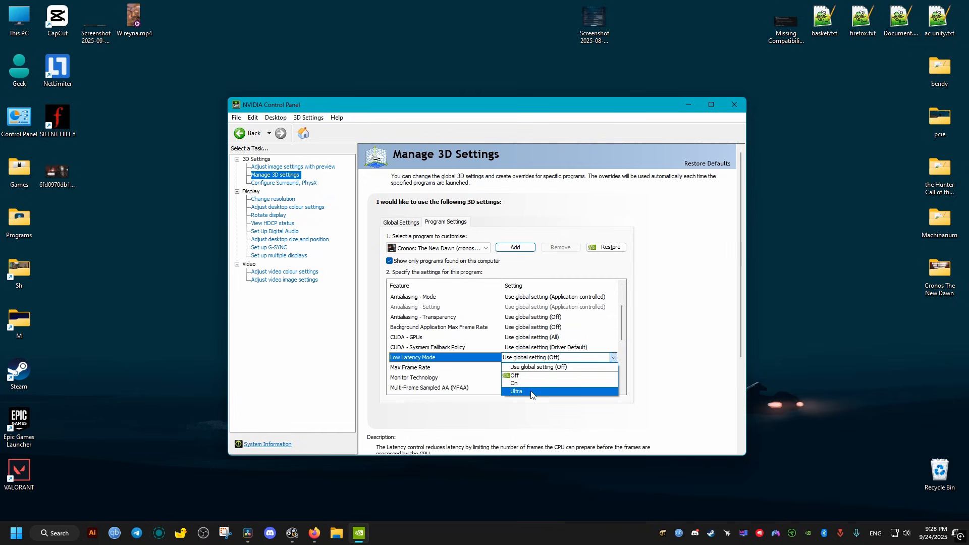
pyautogui.click(516, 392)
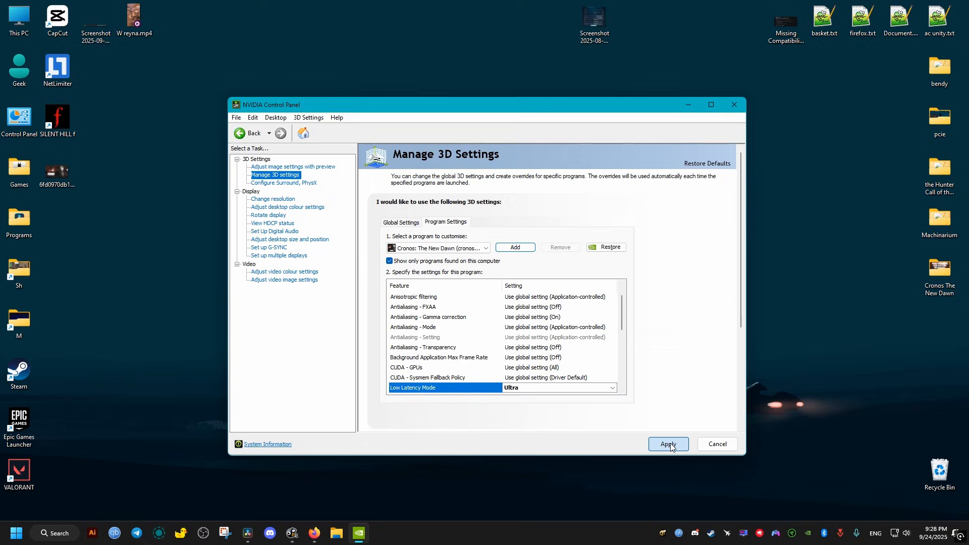
pyautogui.moveTo(605, 437)
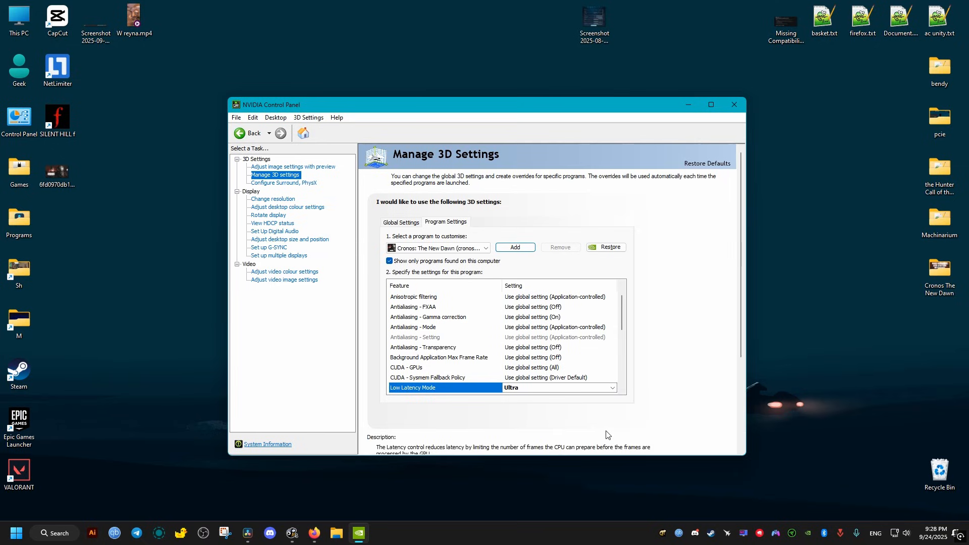
# Turn Max Frame Rate on and set the cap to 100 FPS
pyautogui.scroll(-3)
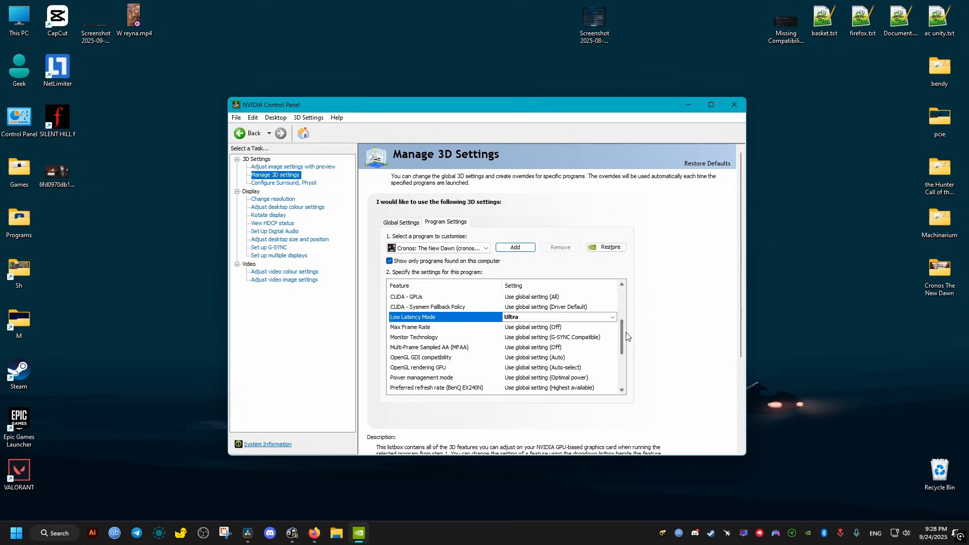
pyautogui.click(433, 327)
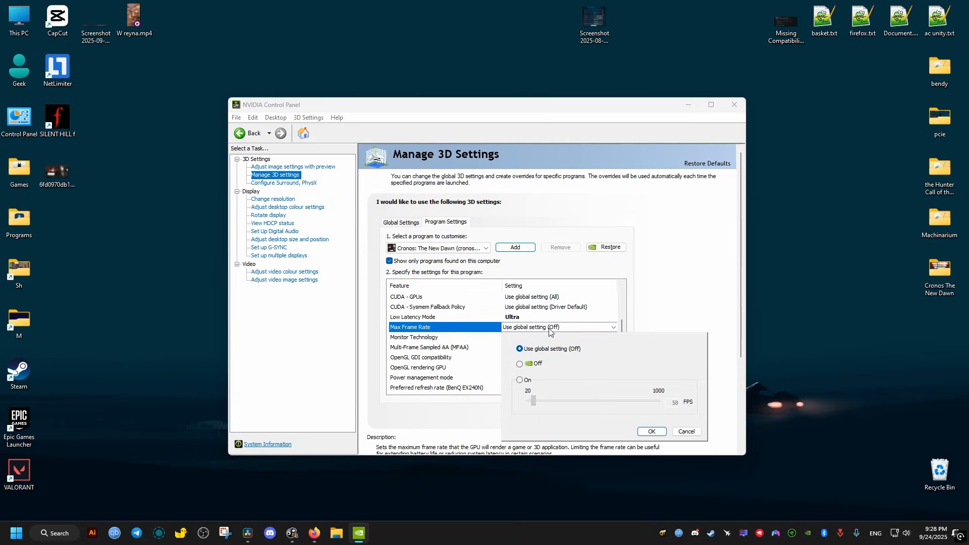
pyautogui.click(520, 380)
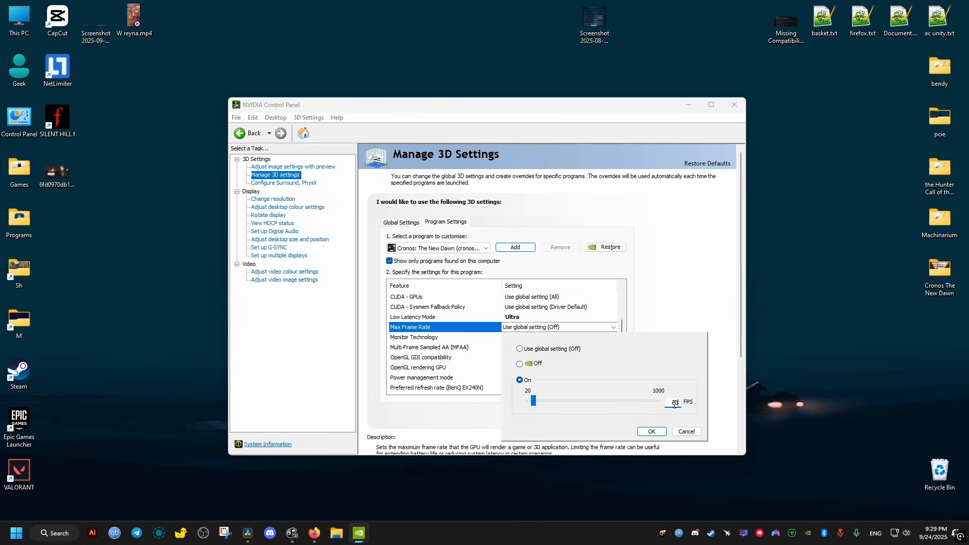
pyautogui.moveTo(534, 400); pyautogui.dragTo(539, 400)
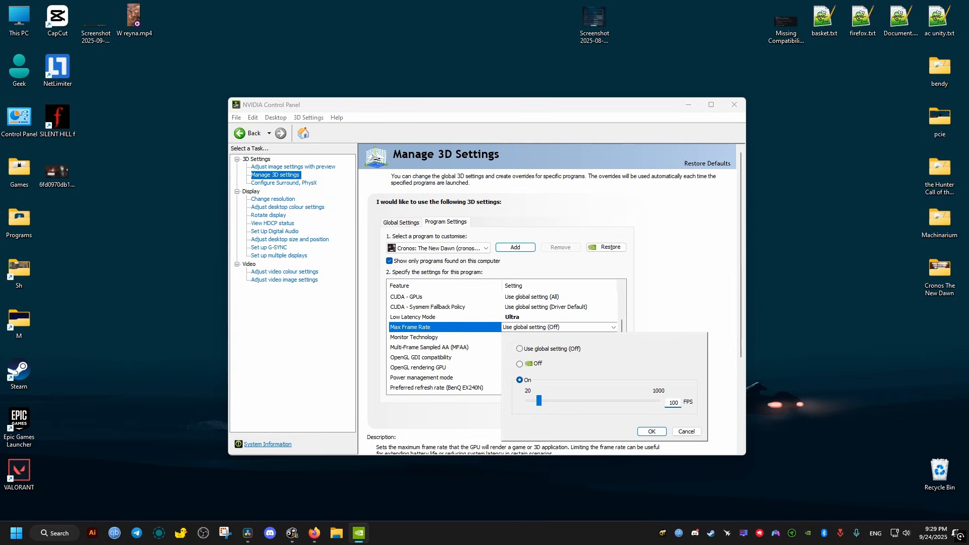
pyautogui.click(651, 432)
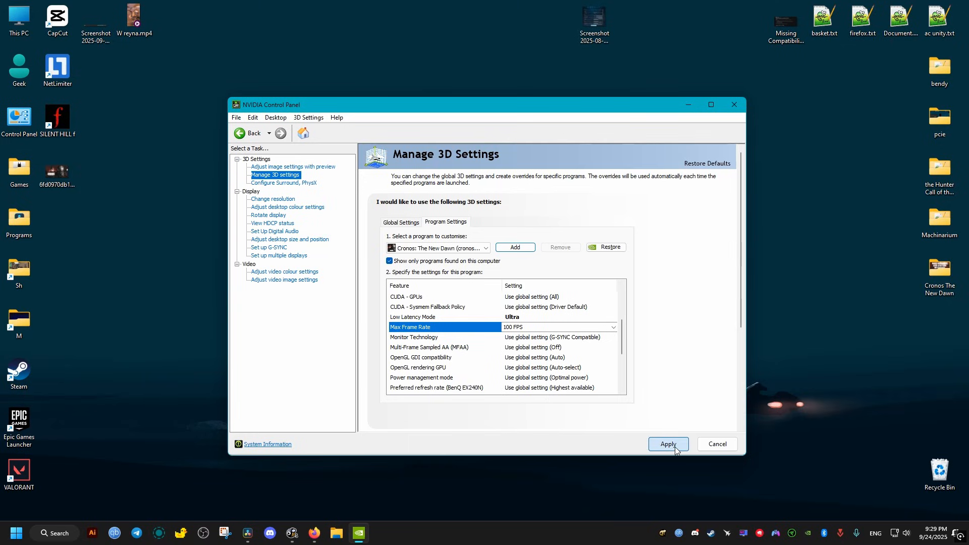
pyautogui.moveTo(584, 427)
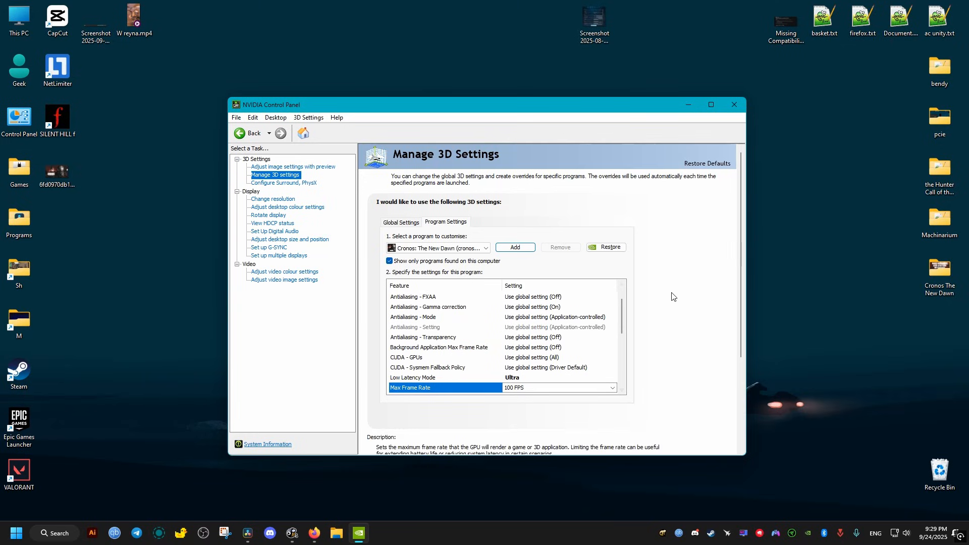
pyautogui.moveTo(734, 105)
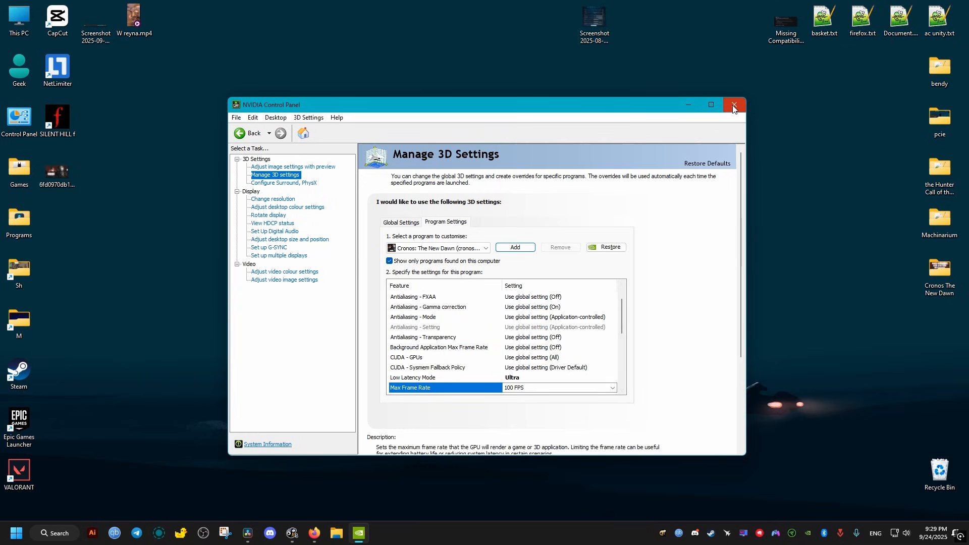